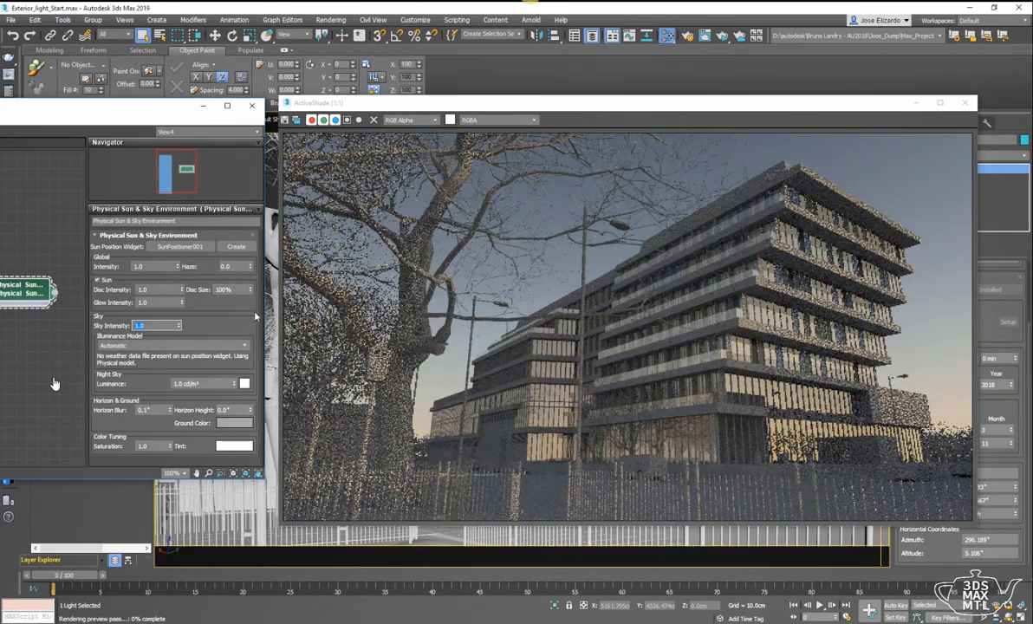
# Step: Select the Sun Positioner to reveal its date and time settings in the Modify panel
pyautogui.click(234, 446)
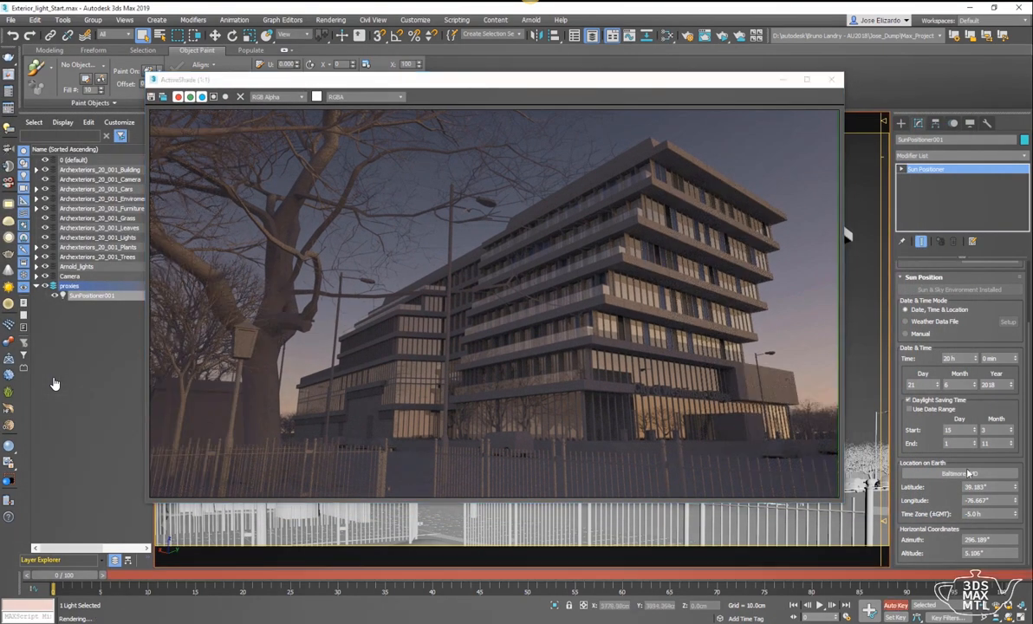
# Step: Set the Sun Positioner's time of day to 6h for early-morning lighting
pyautogui.write('6h')
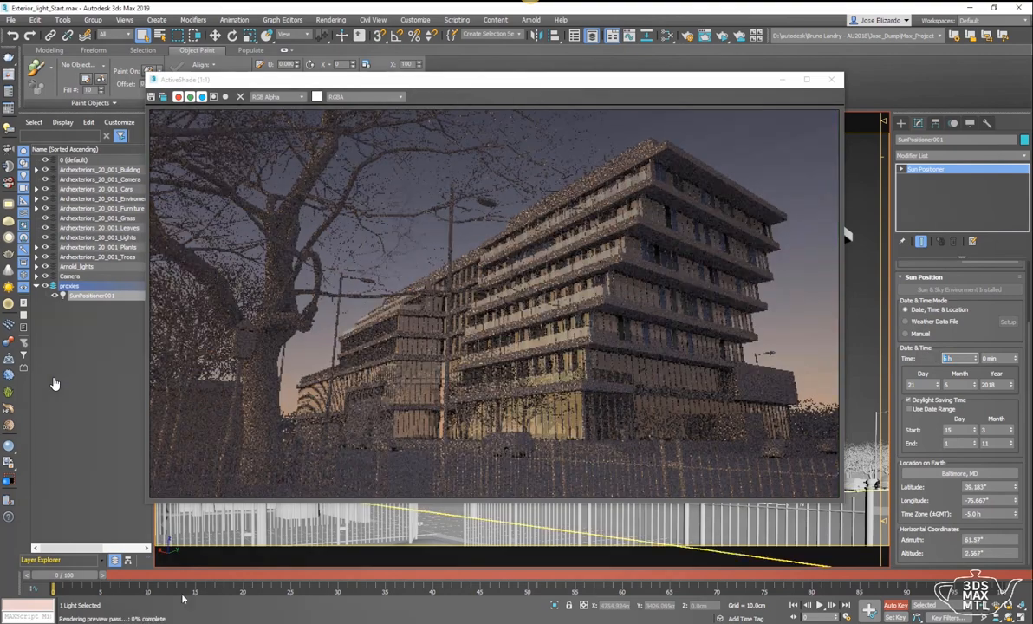